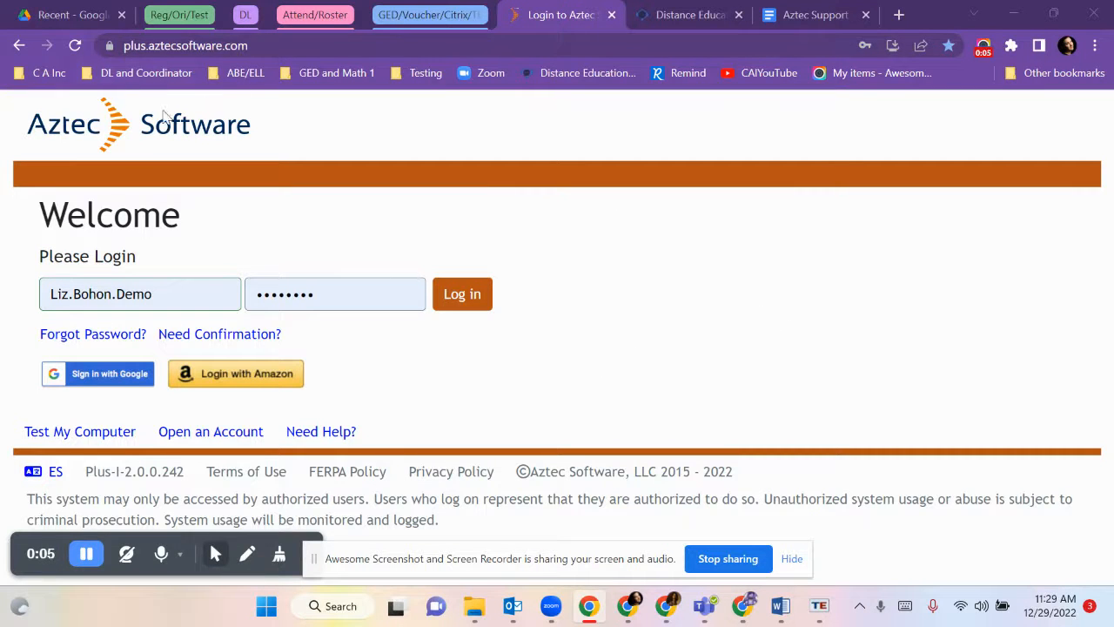
pyautogui.moveTo(651, 326)
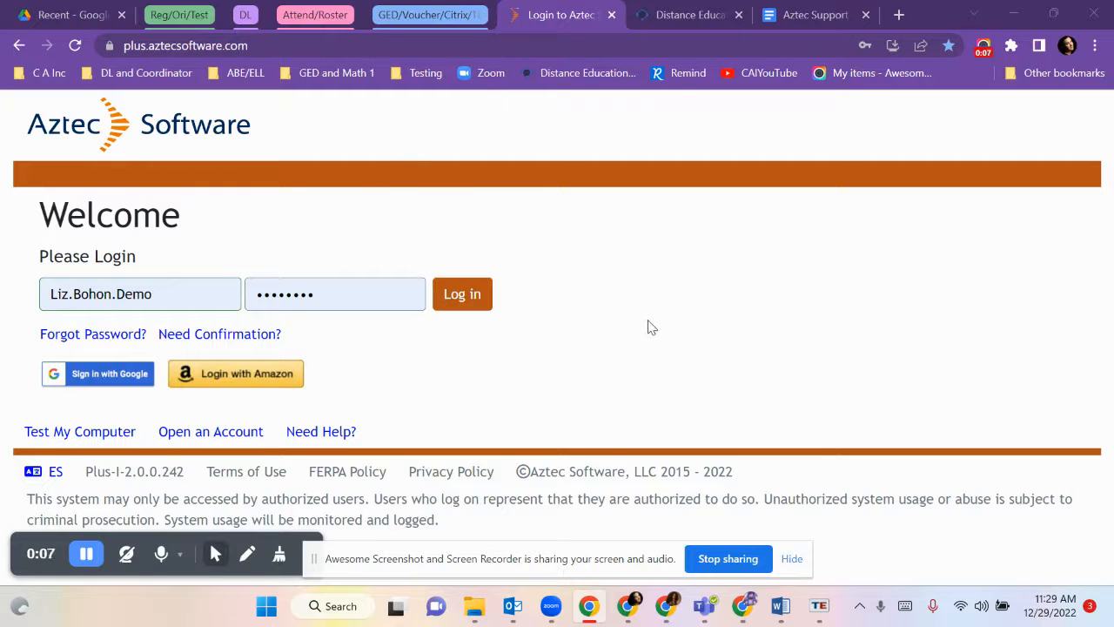
pyautogui.moveTo(598, 251)
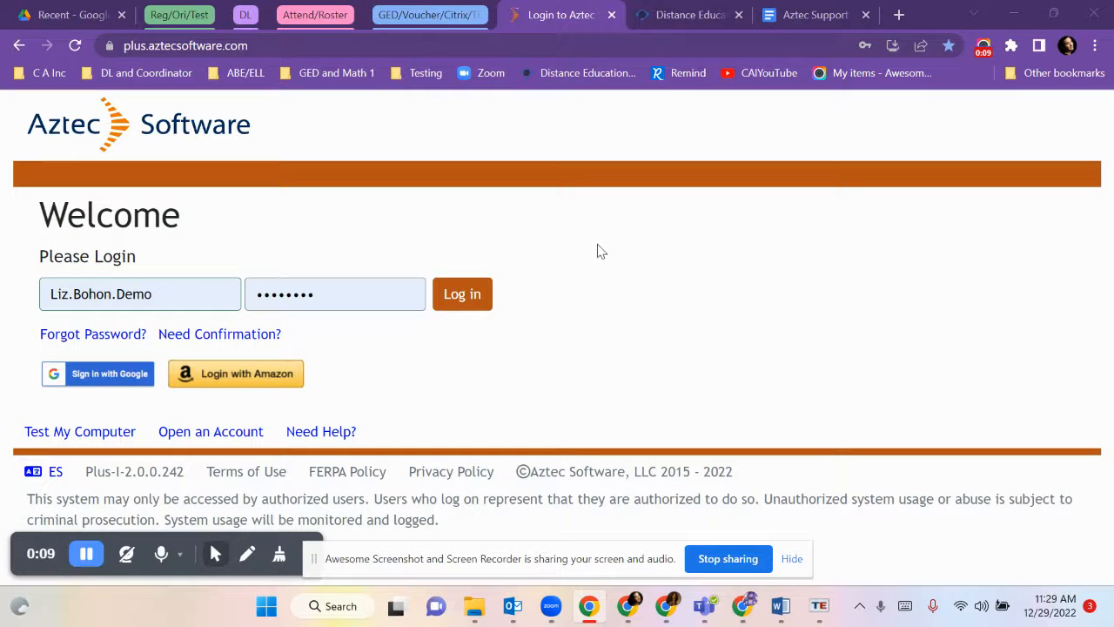
pyautogui.moveTo(224, 258)
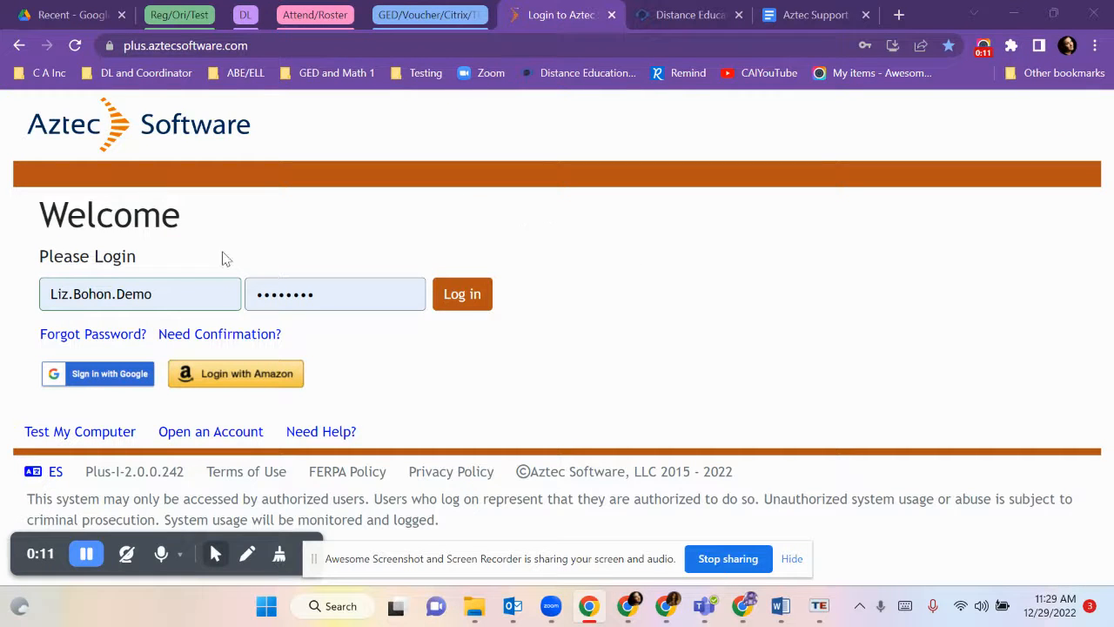
# Step: Sign in with the saved username, then open and close the Dashboard navigation menu
pyautogui.click(139, 294)
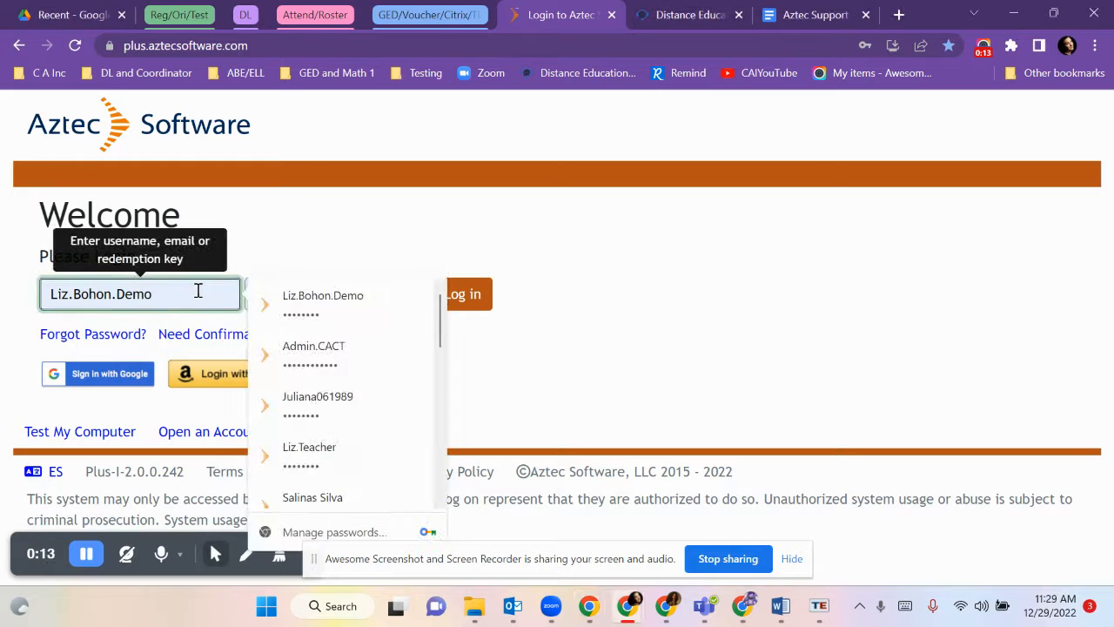
pyautogui.click(323, 295)
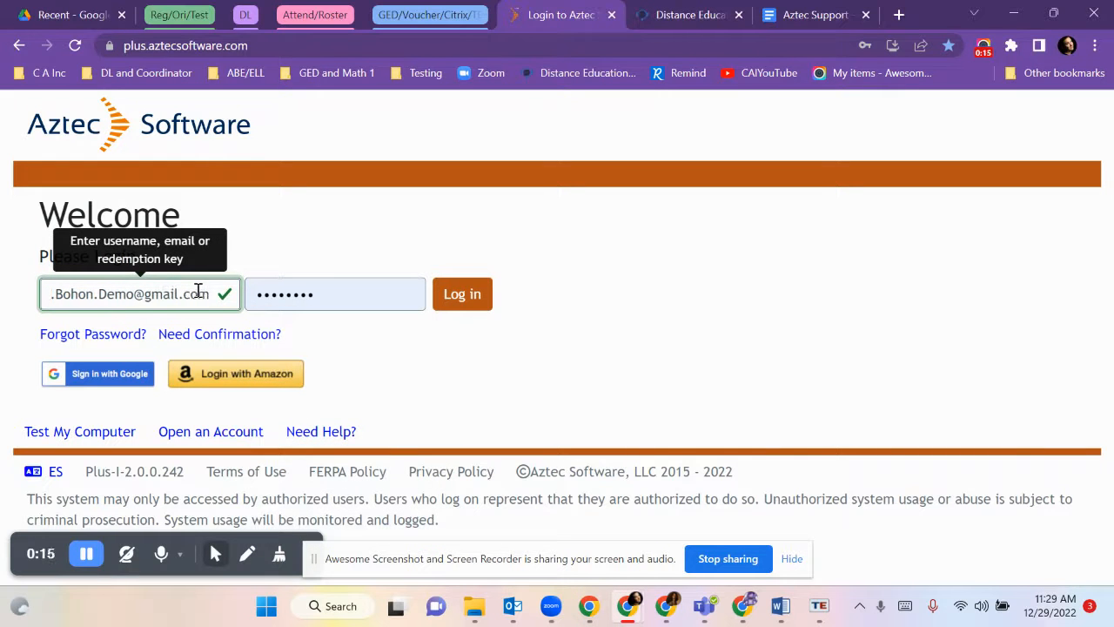
pyautogui.doubleClick(163, 294)
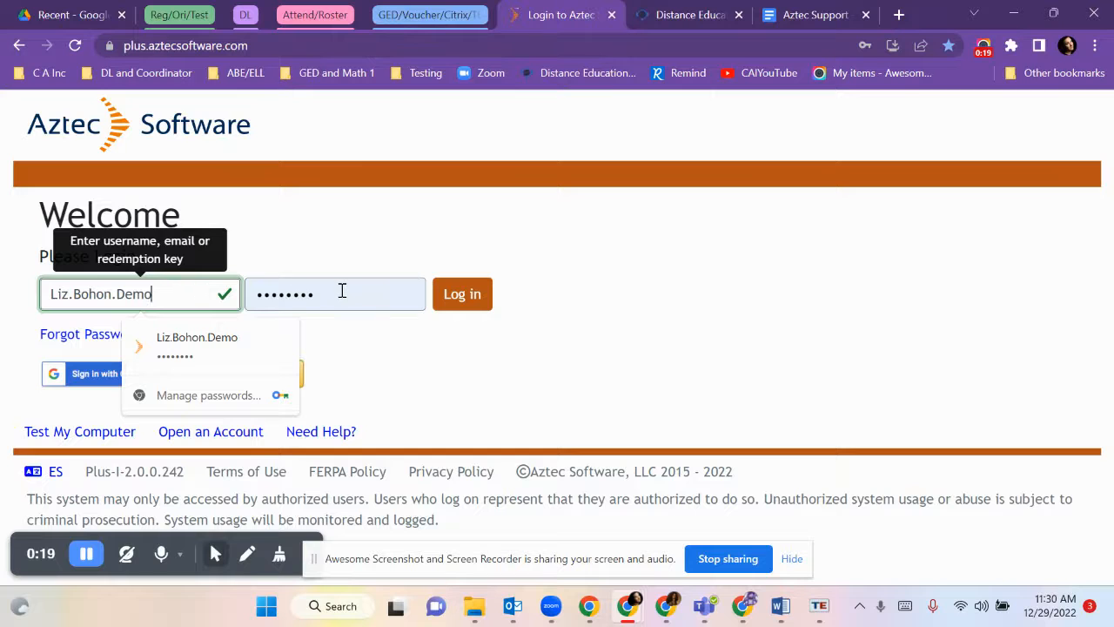
pyautogui.click(335, 293)
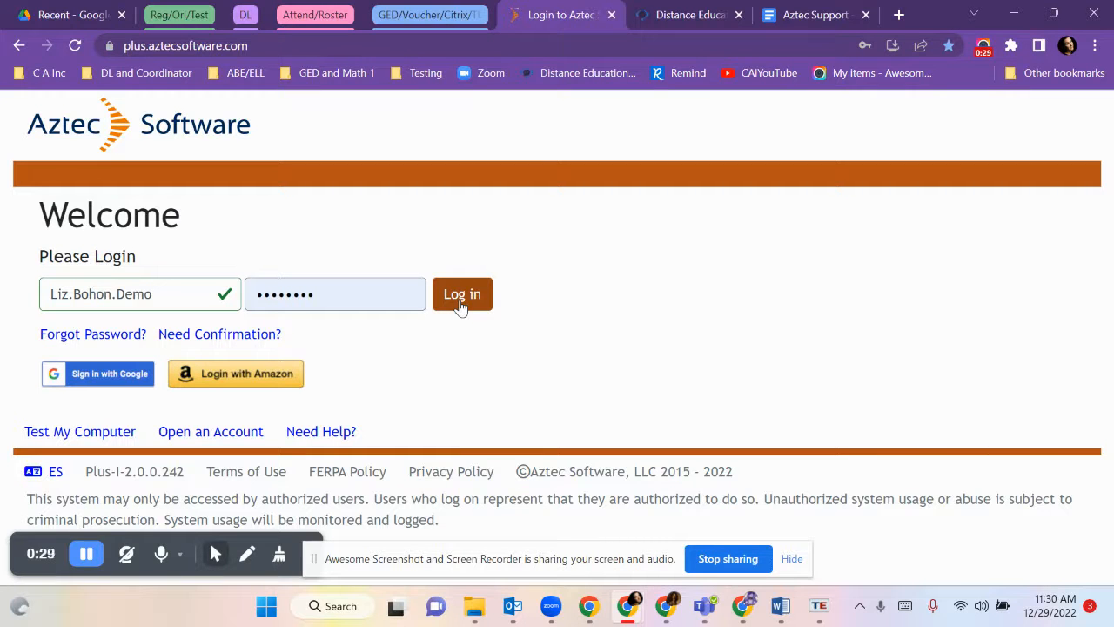
pyautogui.click(463, 294)
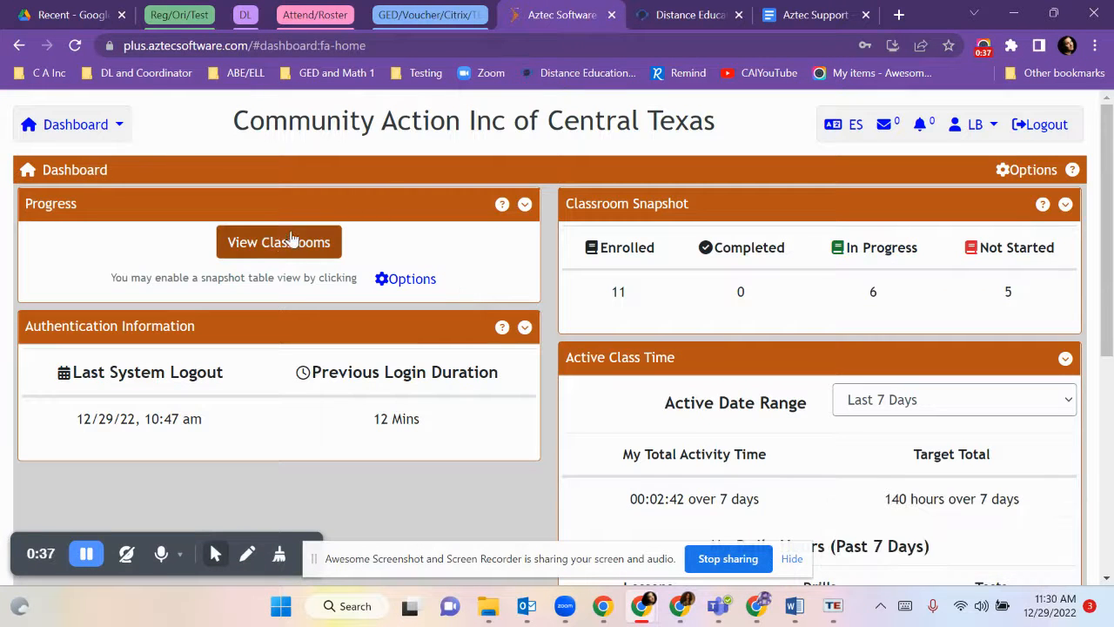
pyautogui.moveTo(93, 150)
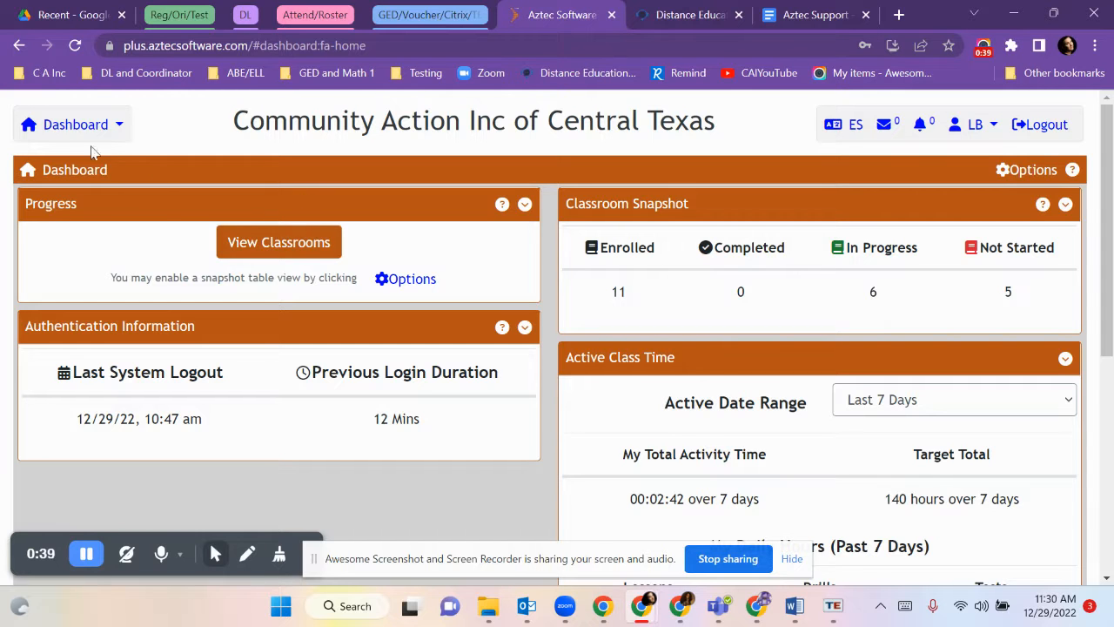
pyautogui.click(75, 124)
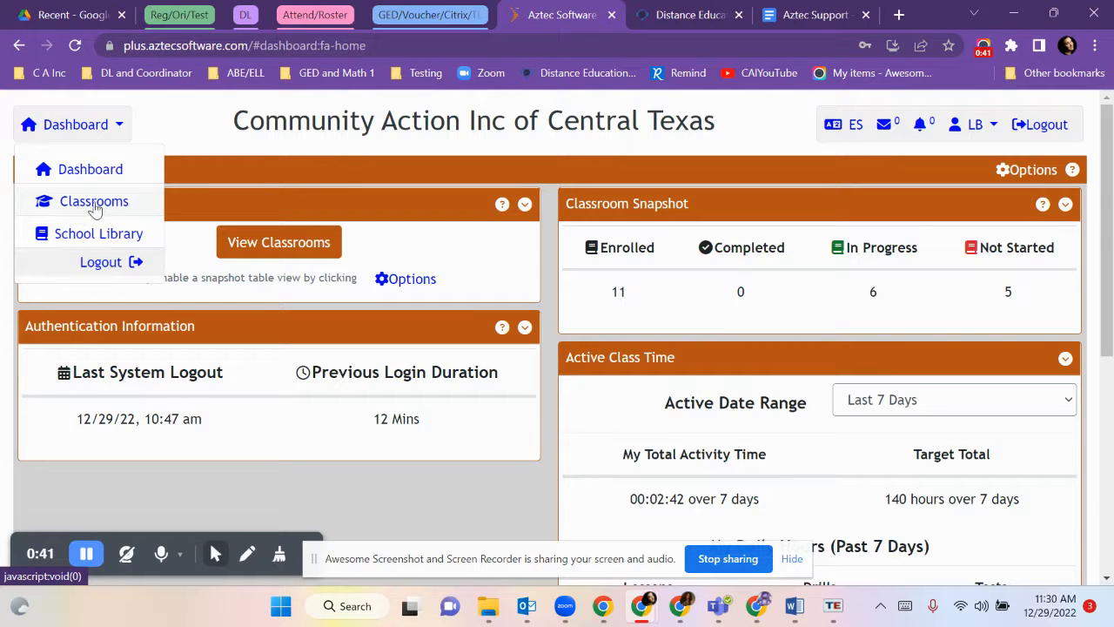
pyautogui.click(279, 242)
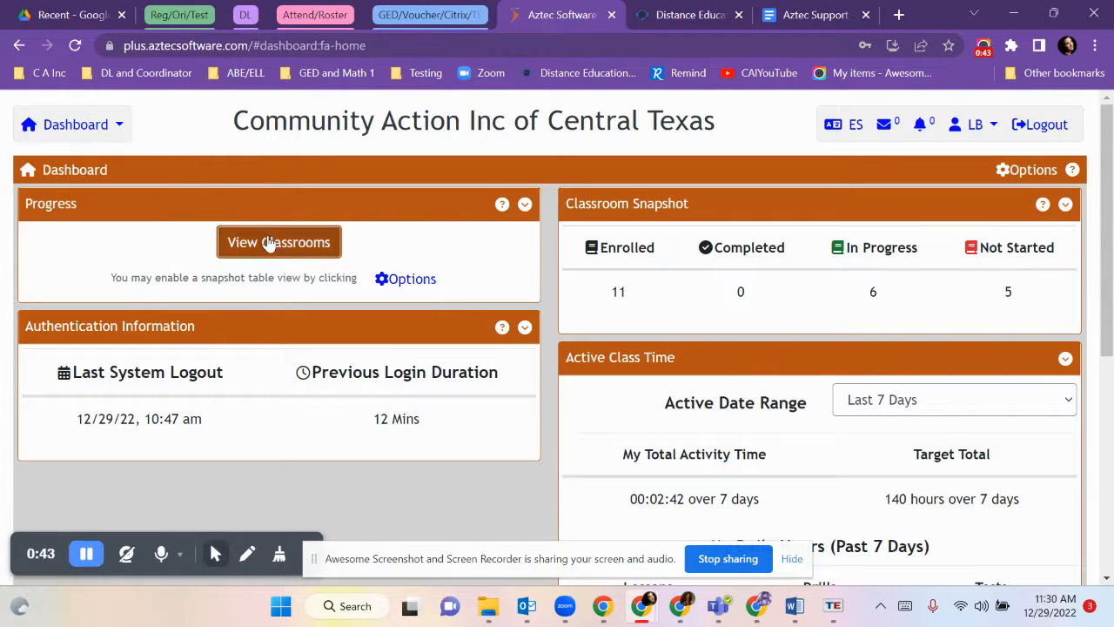
# Step: Browse the classroom tiles and enter the GED Math classroom
pyautogui.click(278, 242)
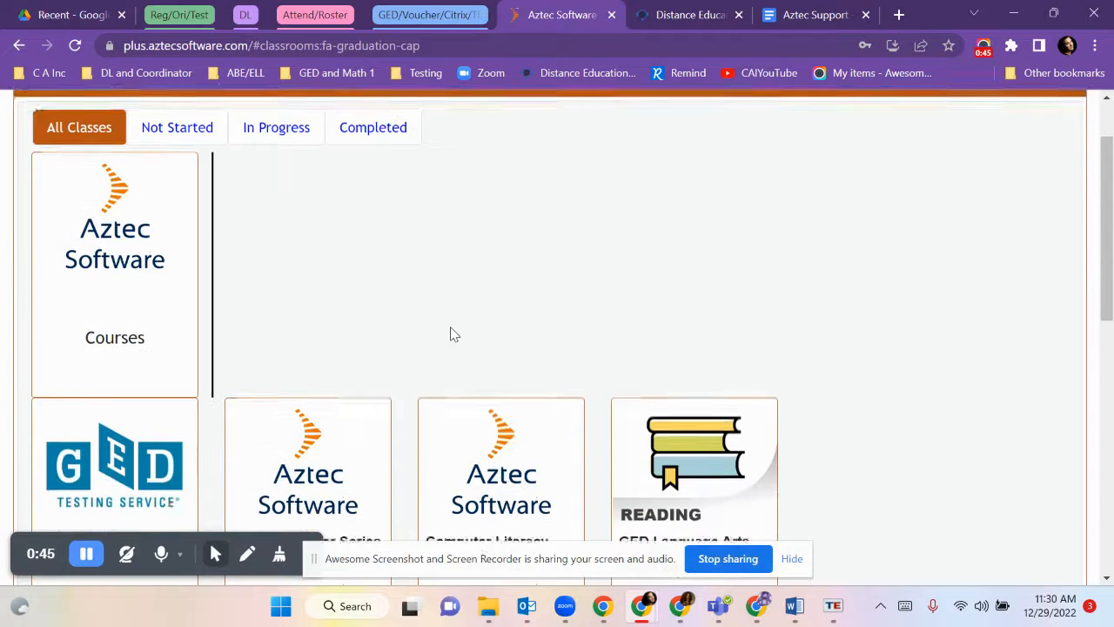
pyautogui.scroll(-3)
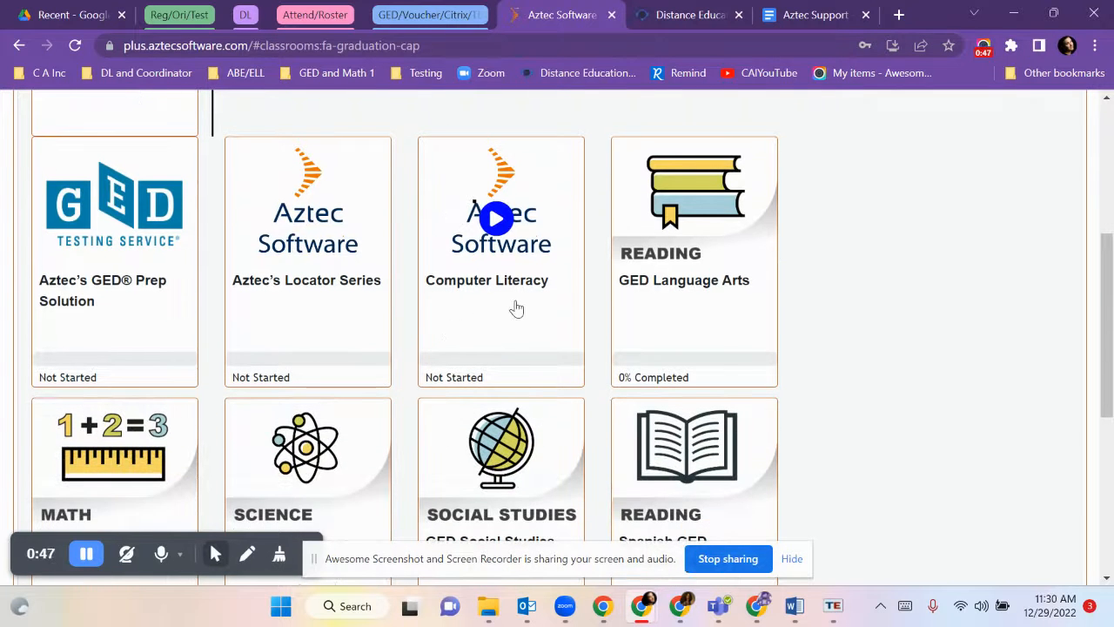
pyautogui.moveTo(660, 355)
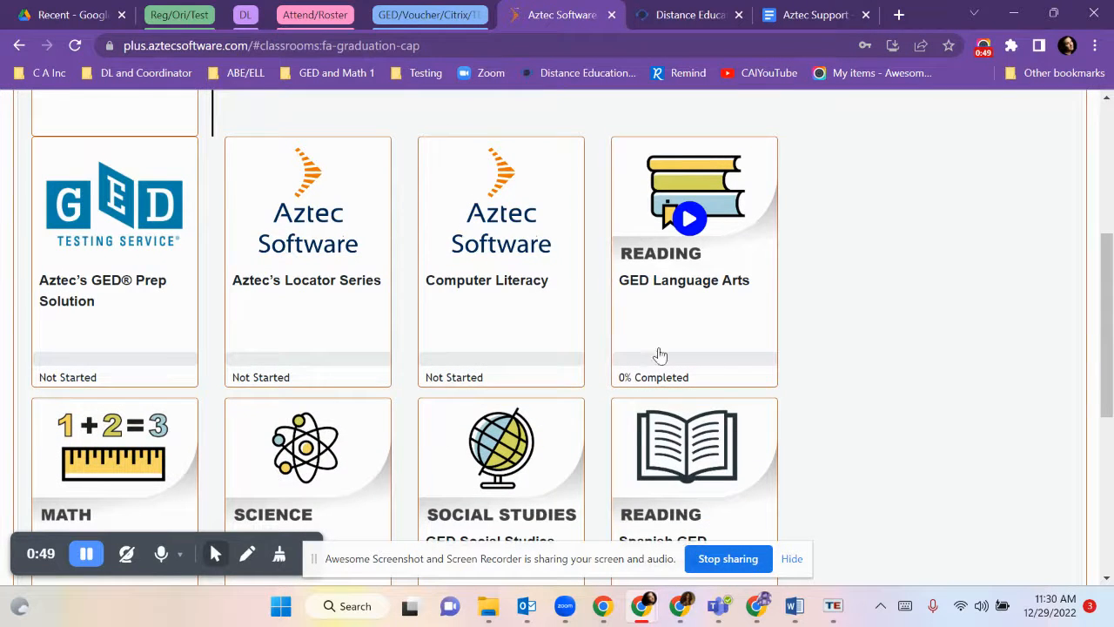
pyautogui.scroll(-3)
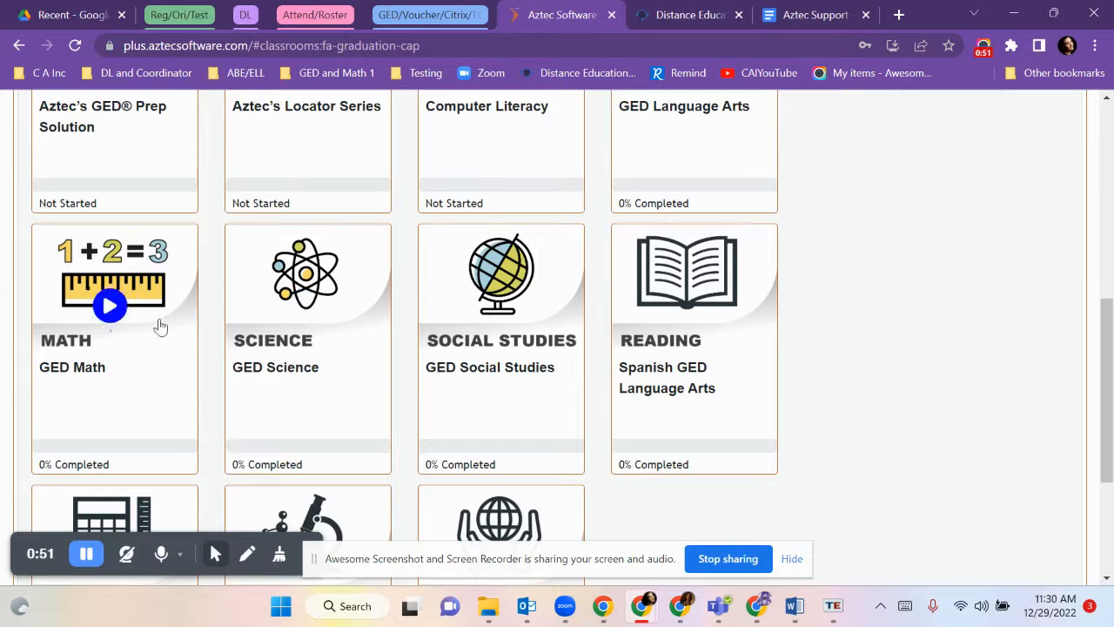
pyautogui.click(110, 306)
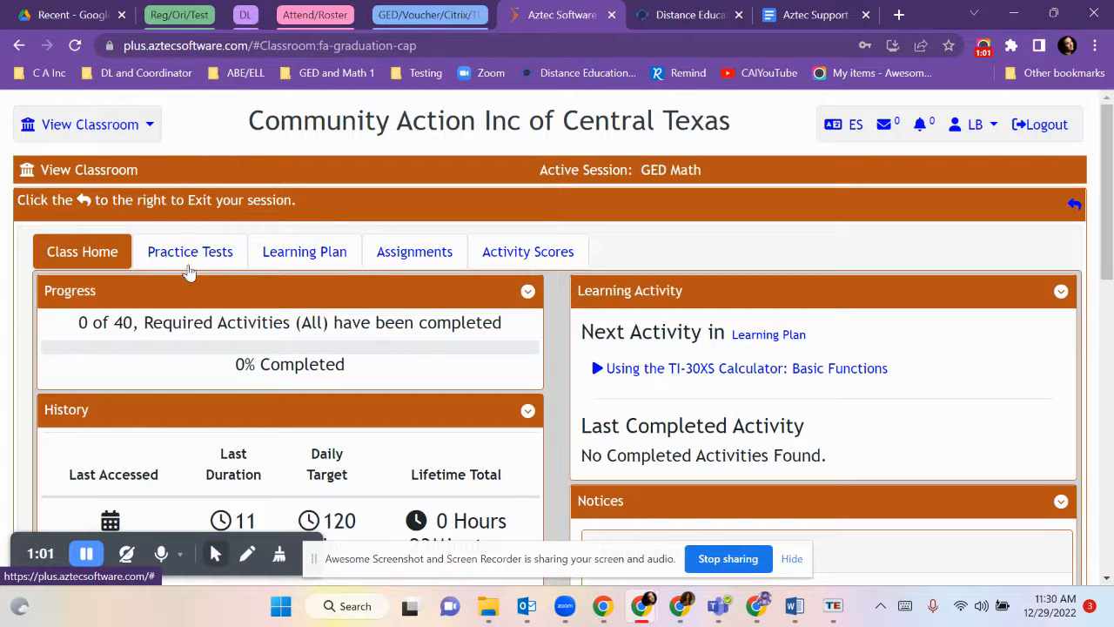
# Step: Glance at Practice Tests, then open the Learning Plan listing 34 lessons
pyautogui.click(190, 252)
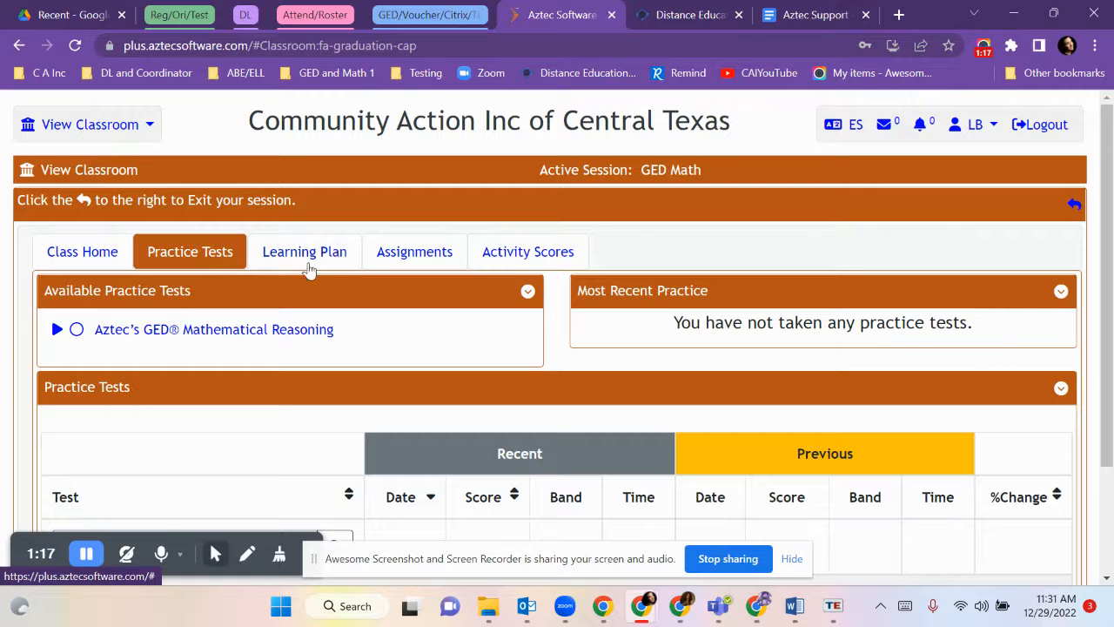
pyautogui.click(304, 251)
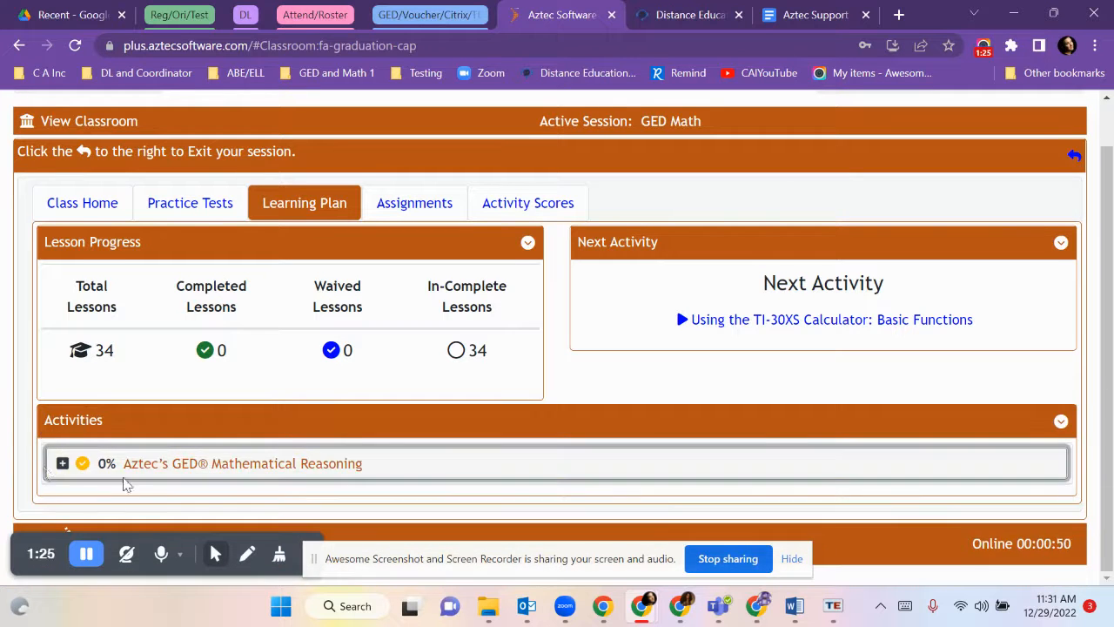
# Step: Expand GED Mathematical Reasoning to list calculator lessons and Rational Numbers lessons and drills
pyautogui.click(62, 463)
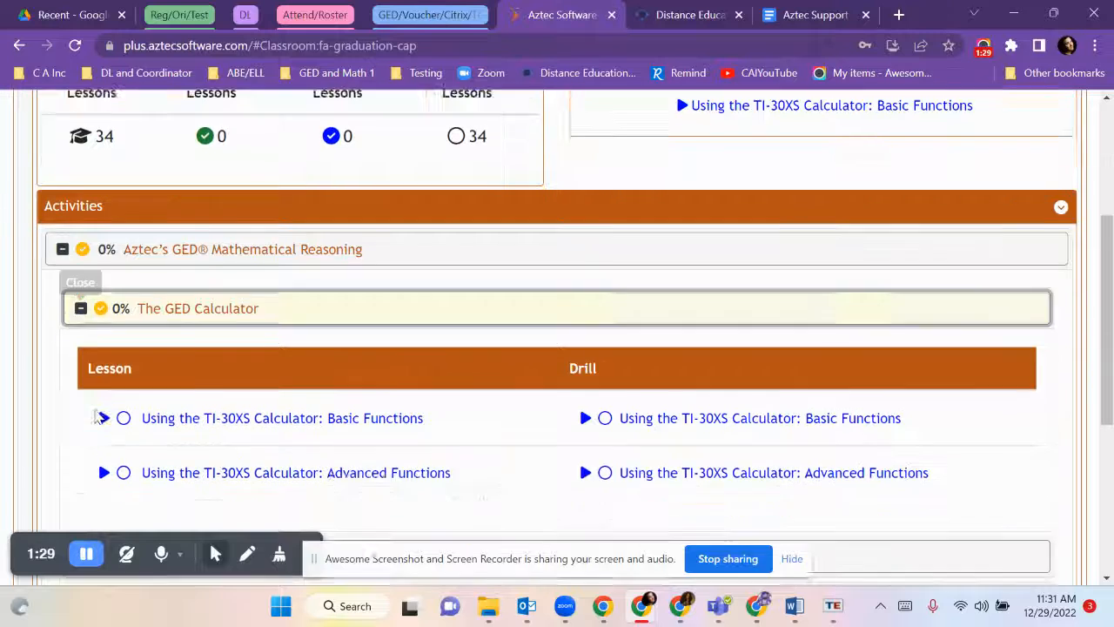
pyautogui.scroll(-3)
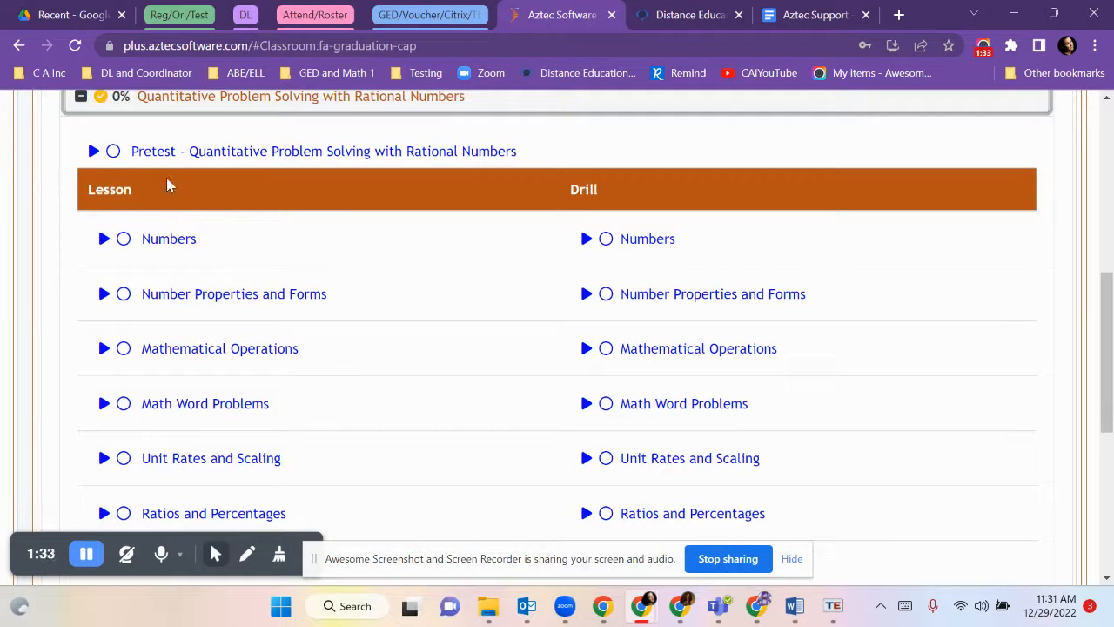
pyautogui.moveTo(564, 199)
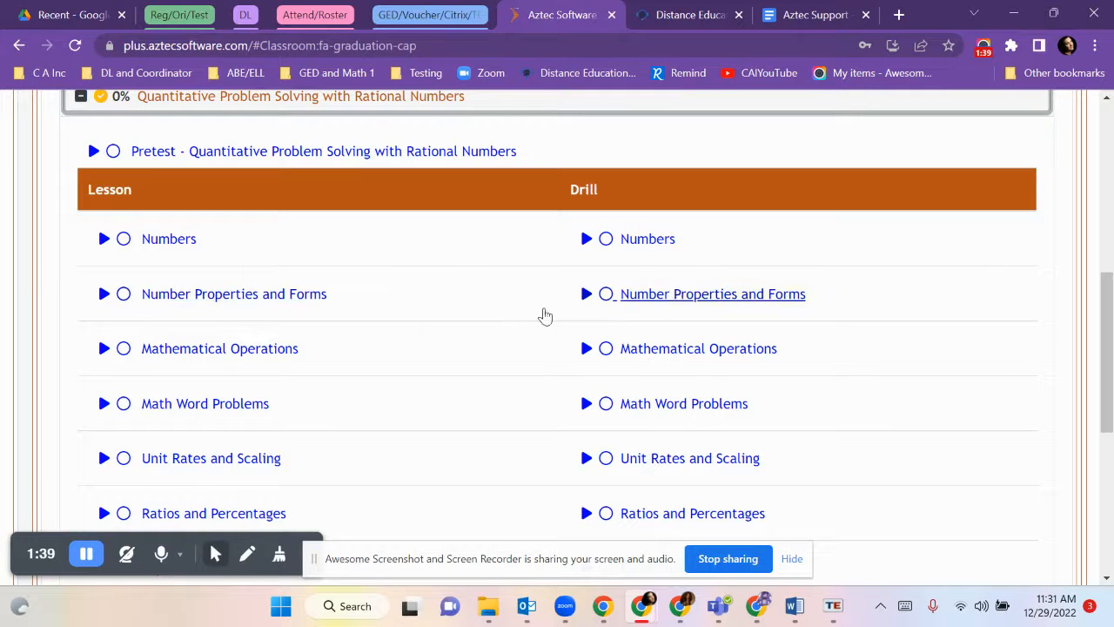
pyautogui.moveTo(282, 366)
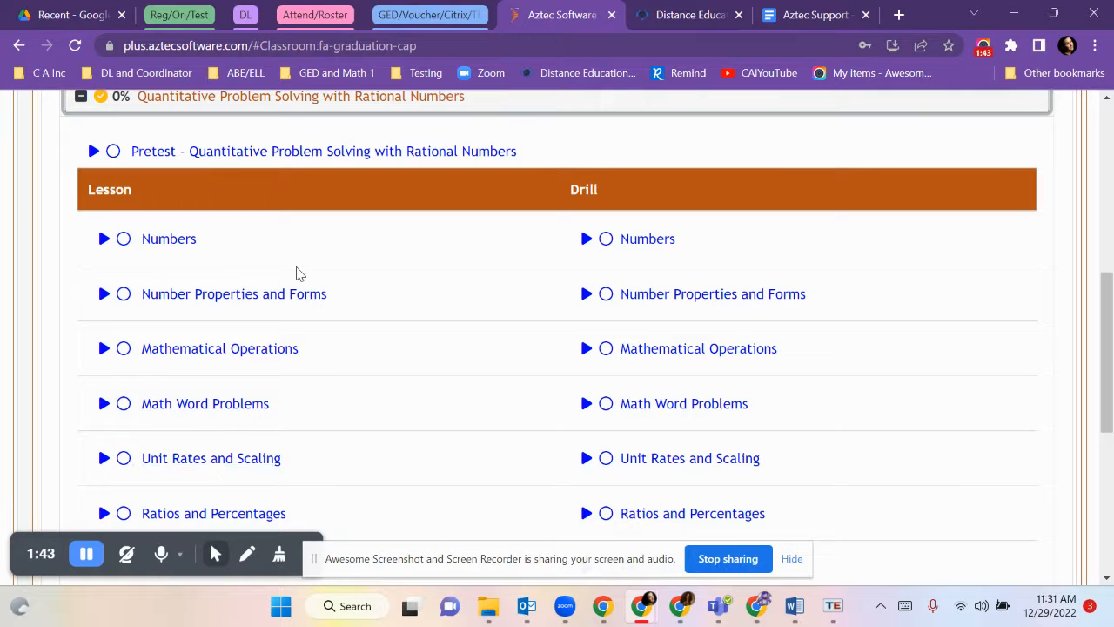
pyautogui.moveTo(566, 309)
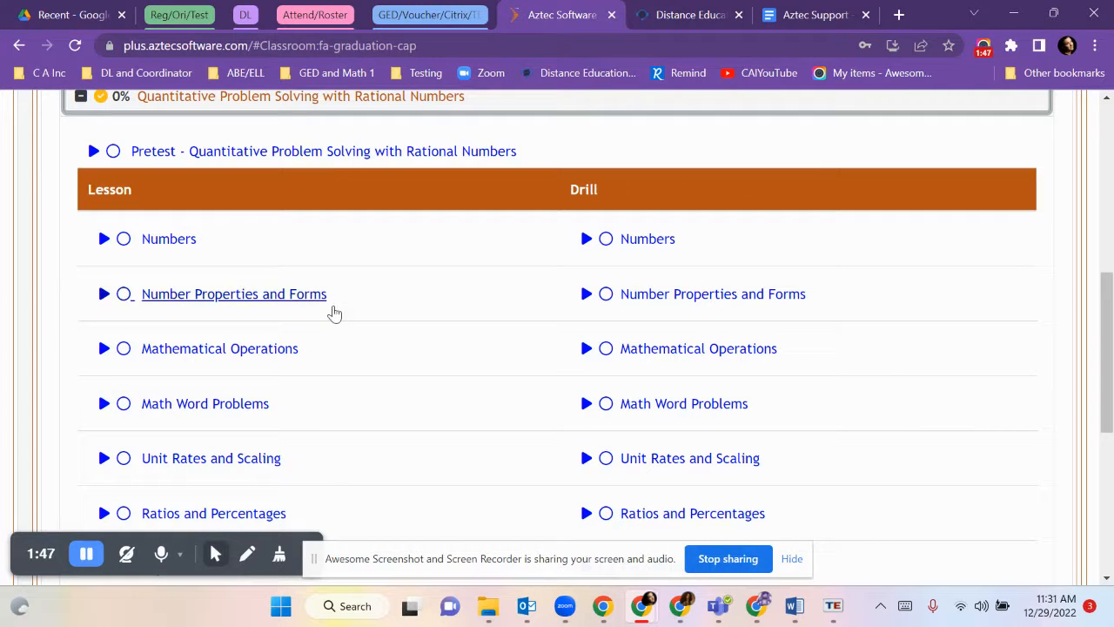
pyautogui.moveTo(348, 311)
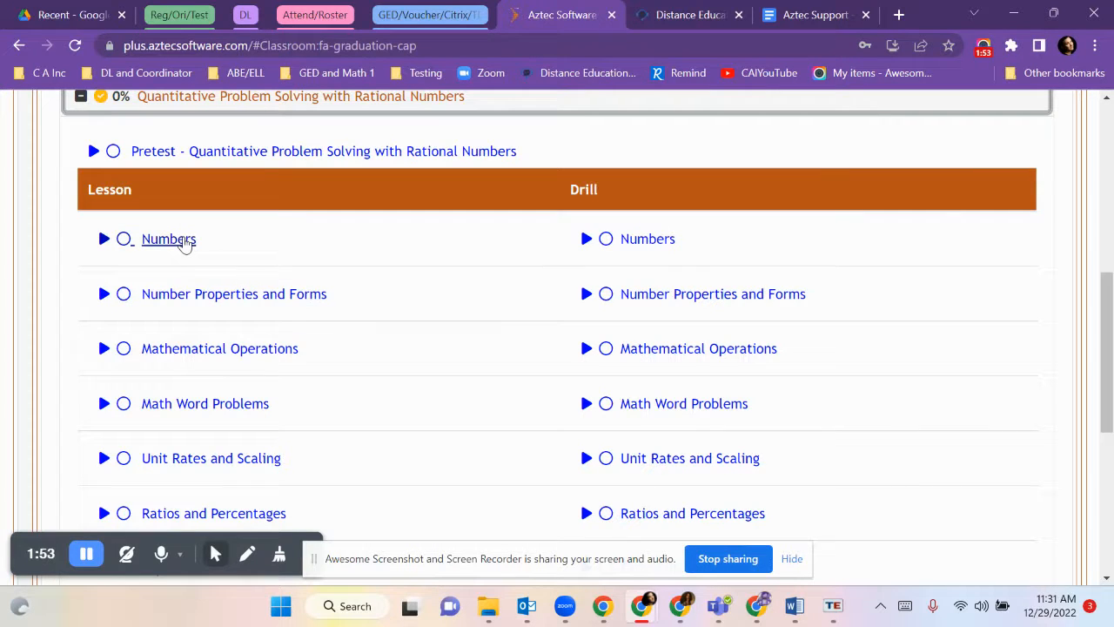
pyautogui.moveTo(728, 254)
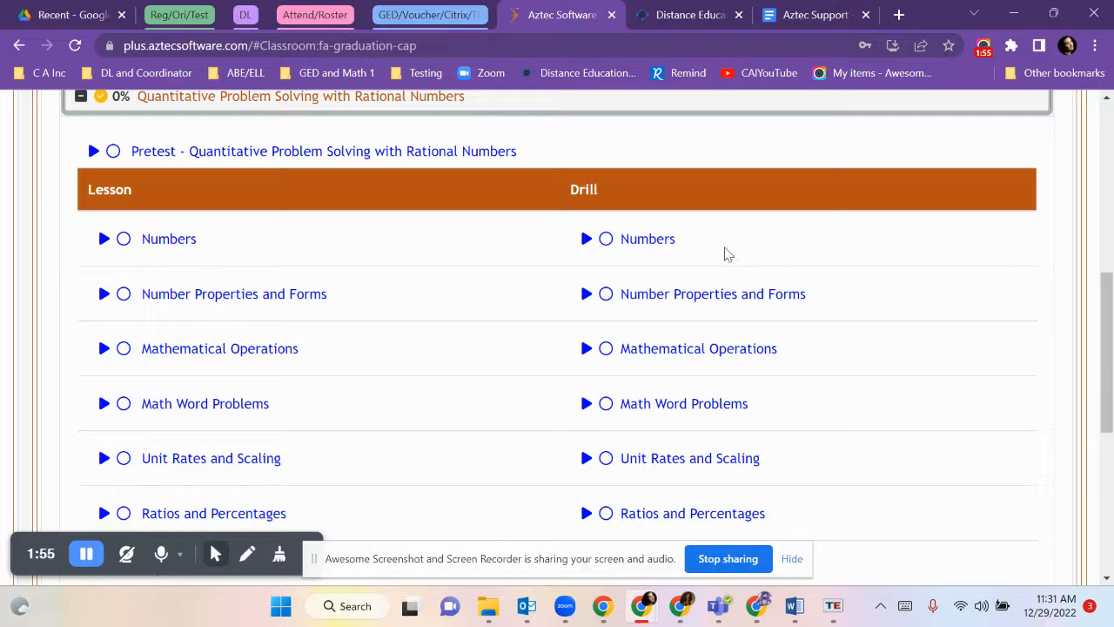
pyautogui.moveTo(648, 239)
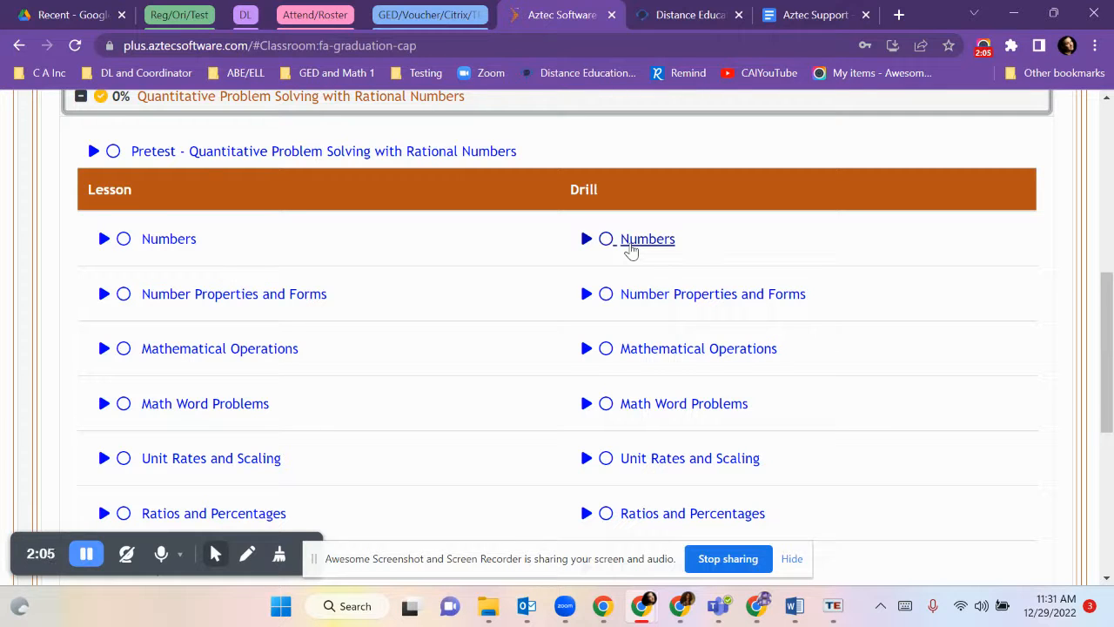
pyautogui.moveTo(801, 255)
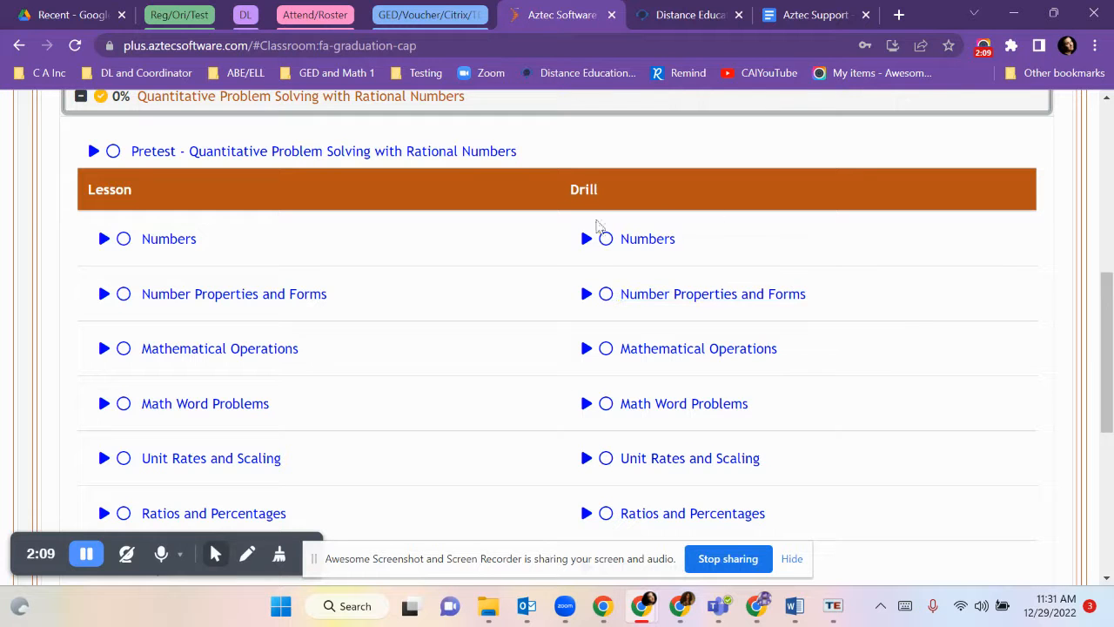
pyautogui.moveTo(721, 213)
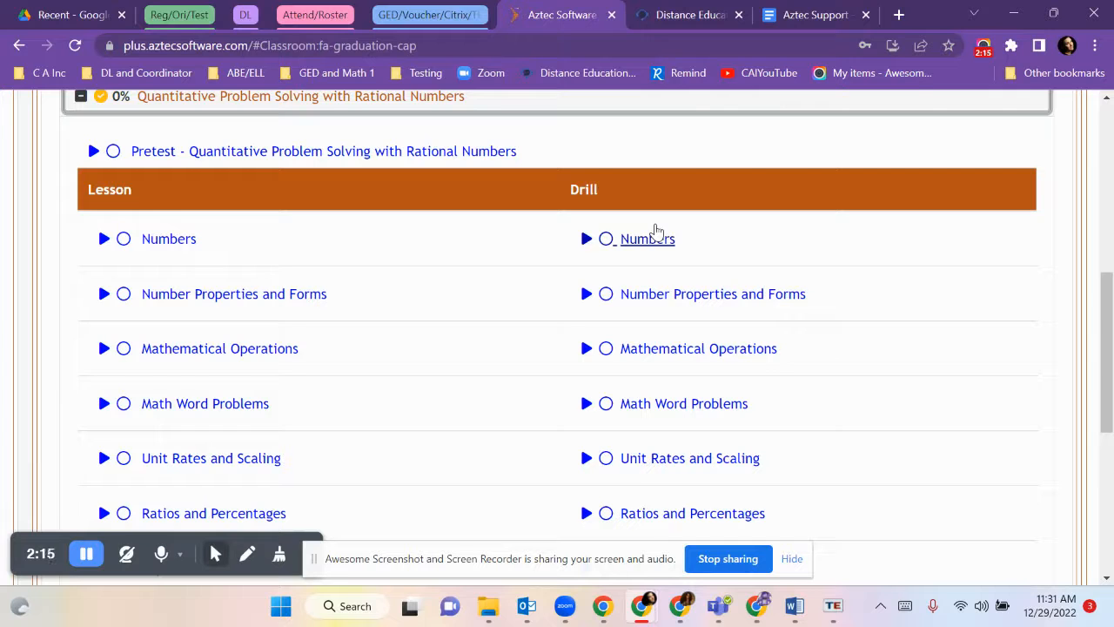
pyautogui.moveTo(692, 238)
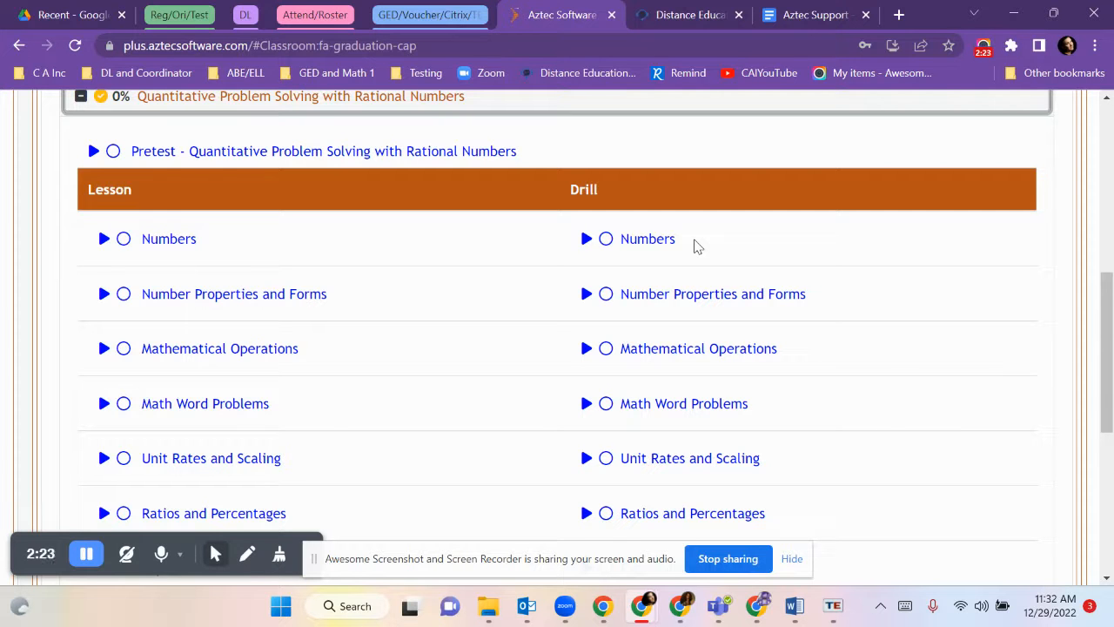
pyautogui.moveTo(712, 293)
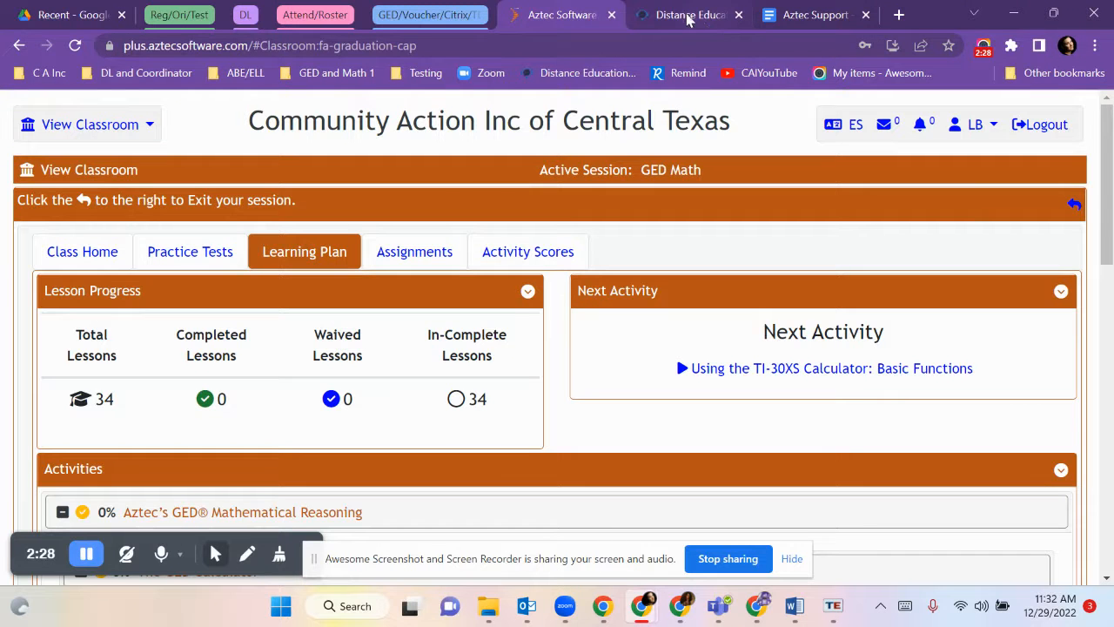
# Step: Check the Distance Education Call Center holiday hours, then bring up the Aztec Support document
pyautogui.click(688, 14)
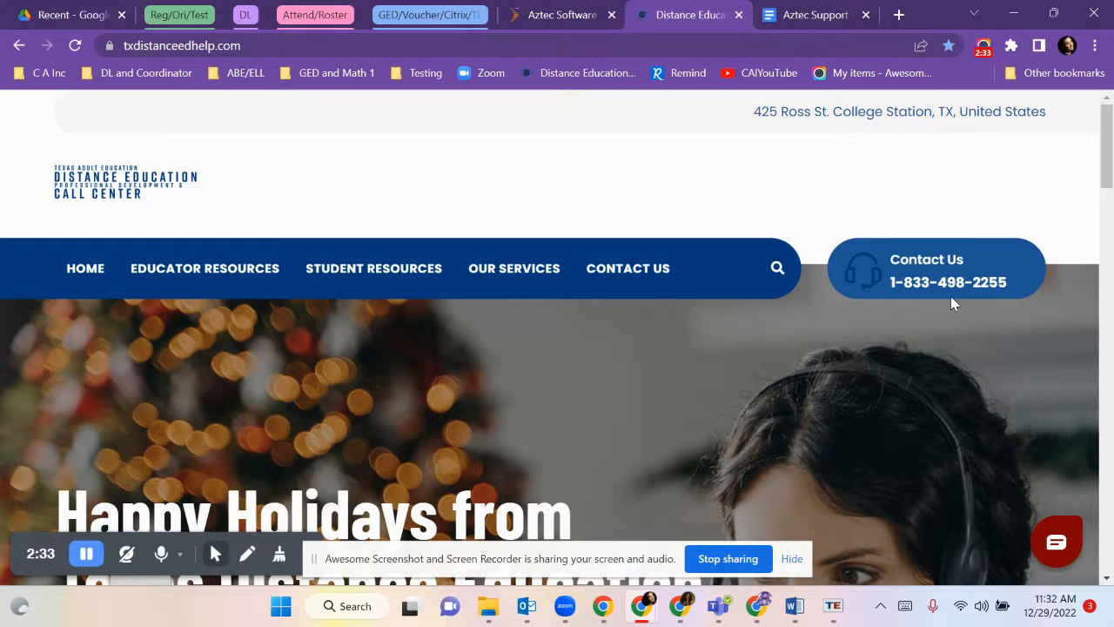
pyautogui.scroll(-3)
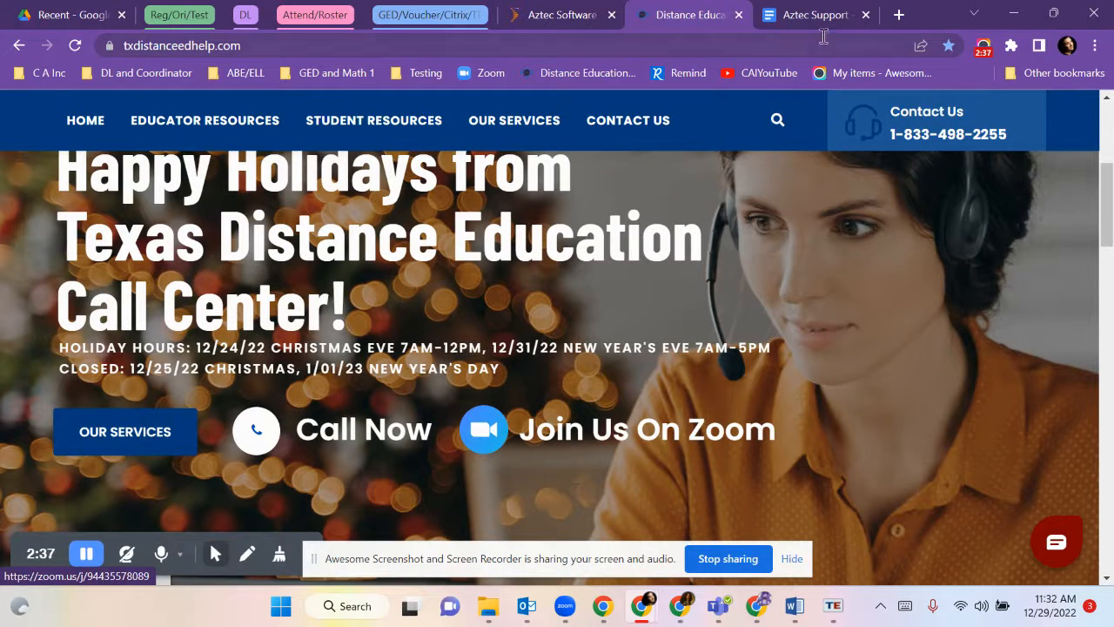
pyautogui.click(813, 15)
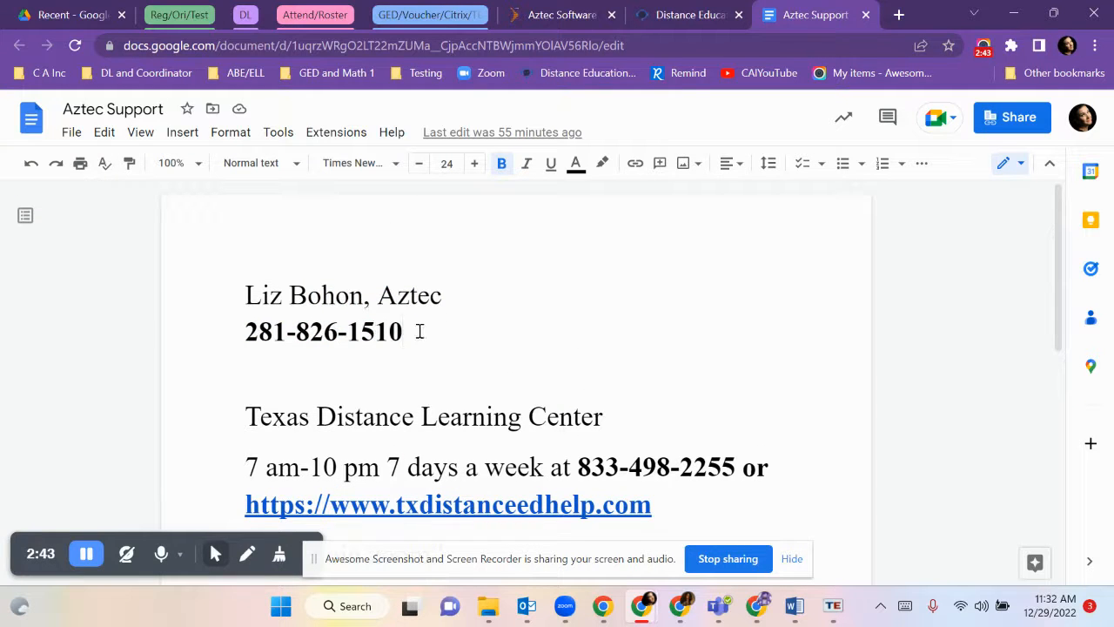
# Step: Go back from the Aztec Support notes to the GED Math Learning Plan
pyautogui.click(562, 15)
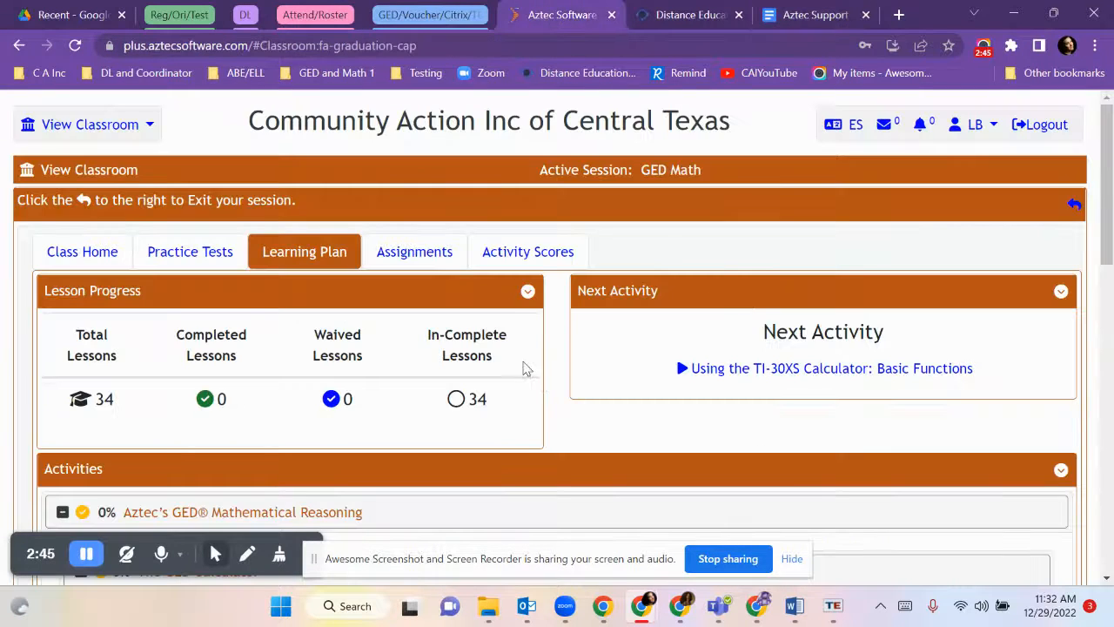